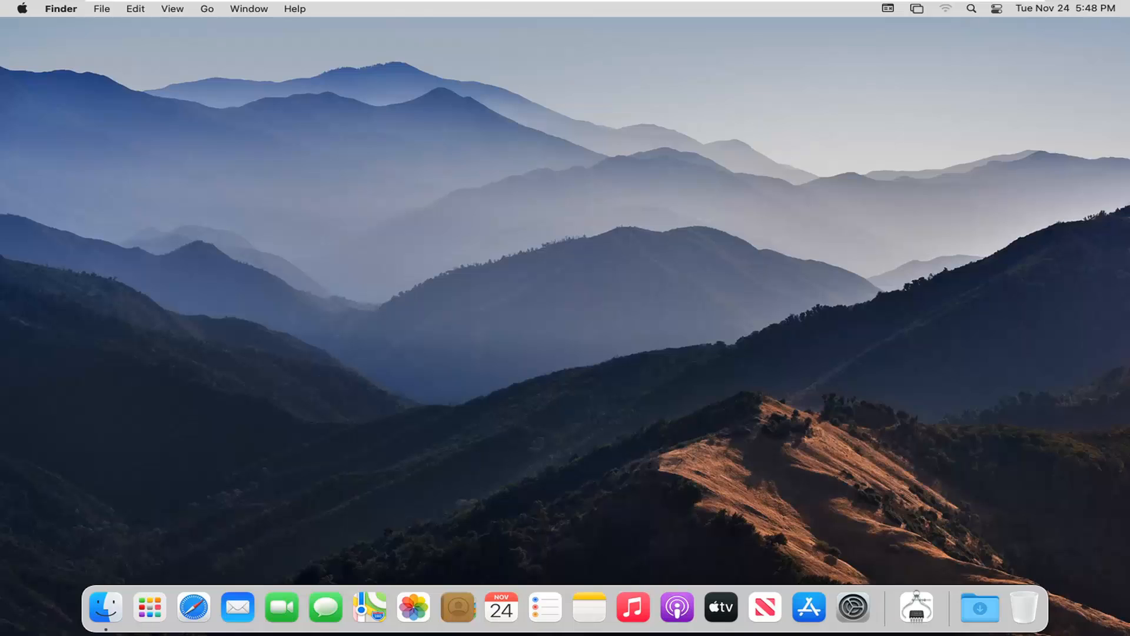
mouse_move(335, 143)
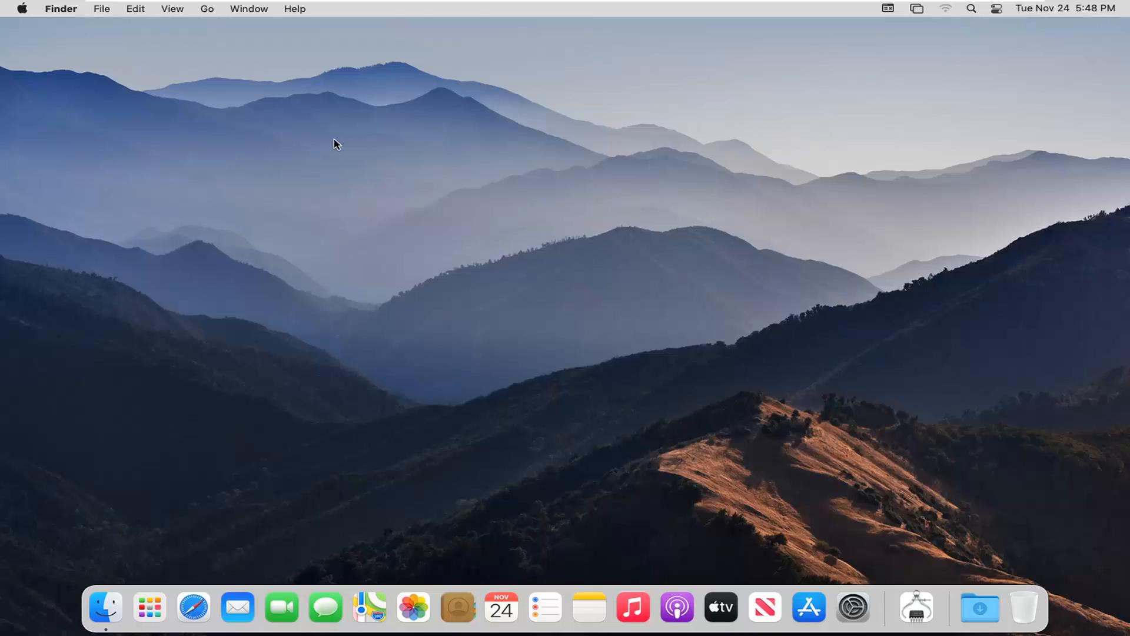
mouse_move(301, 234)
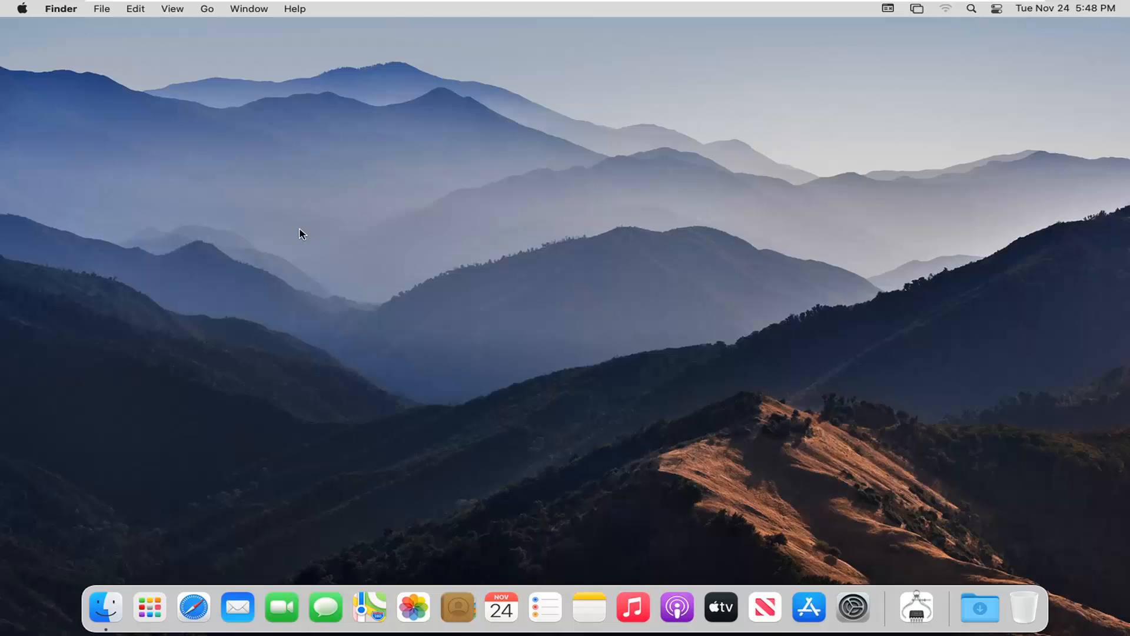
mouse_move(270, 214)
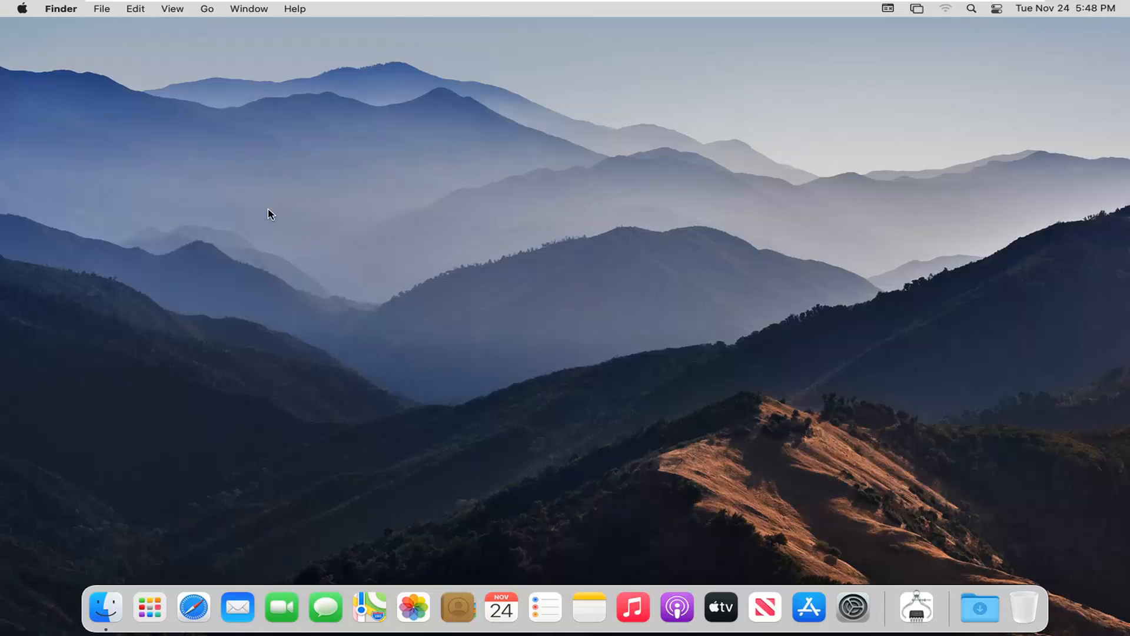
mouse_move(132, 190)
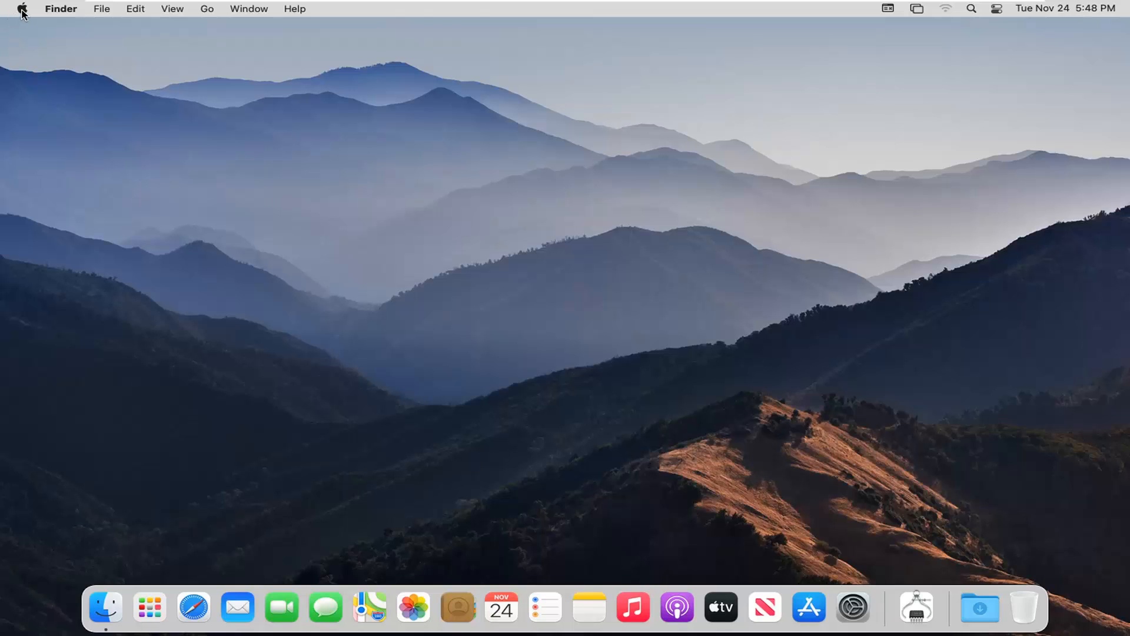
- Launch System Preferences from the Apple menu in Finder
click(22, 9)
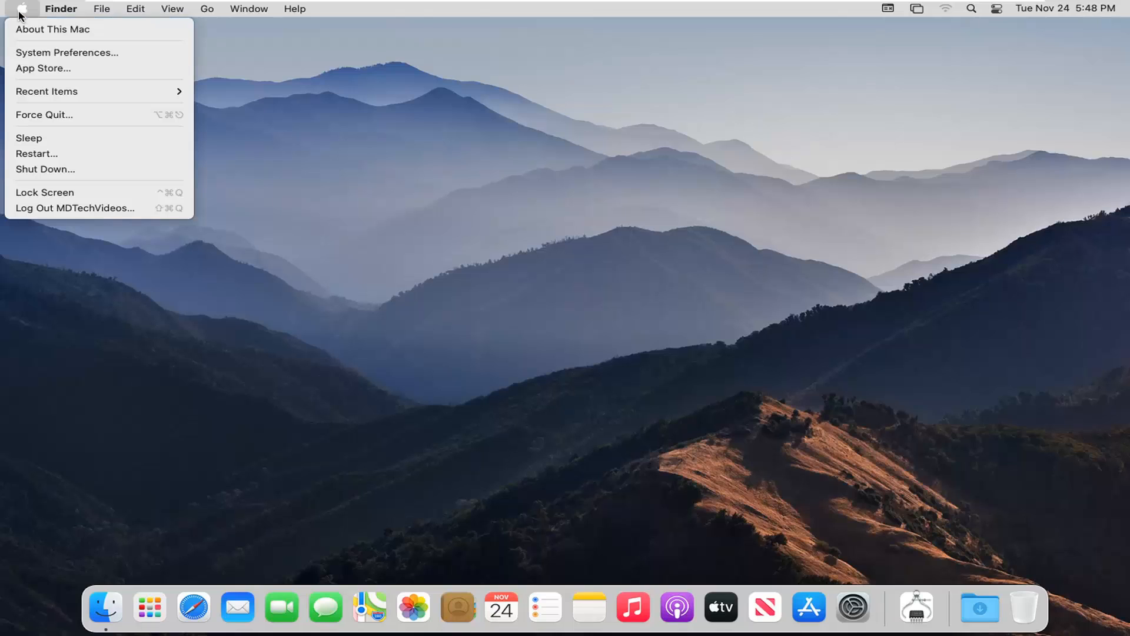
mouse_move(67, 51)
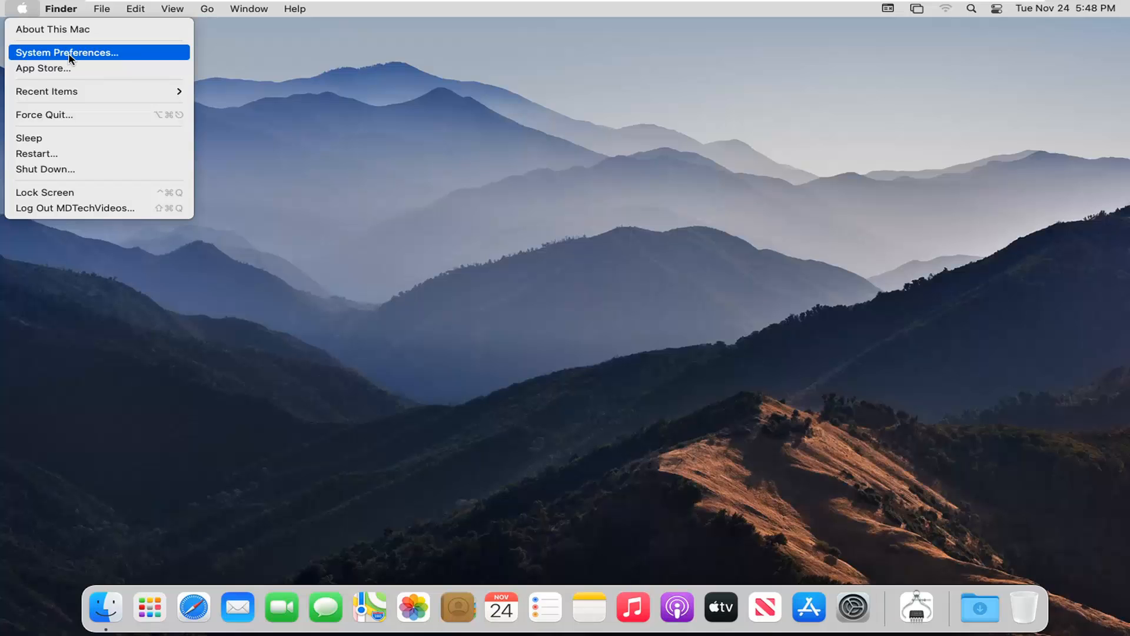
click(67, 52)
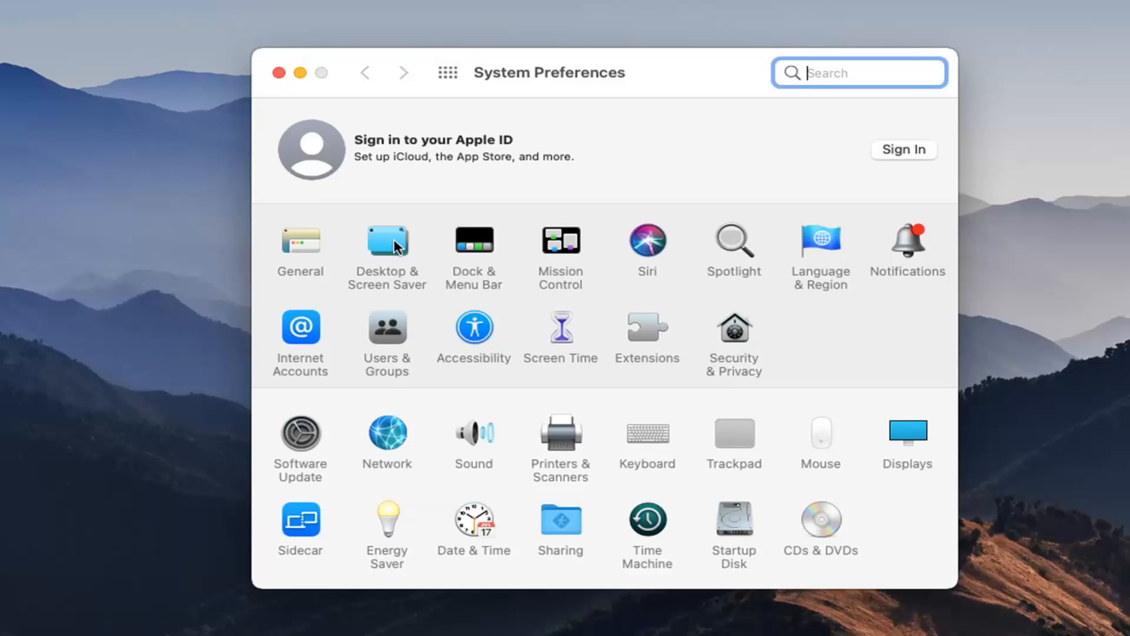
- Show the Desktop picture settings in the Desktop & Screen Saver pane
click(387, 241)
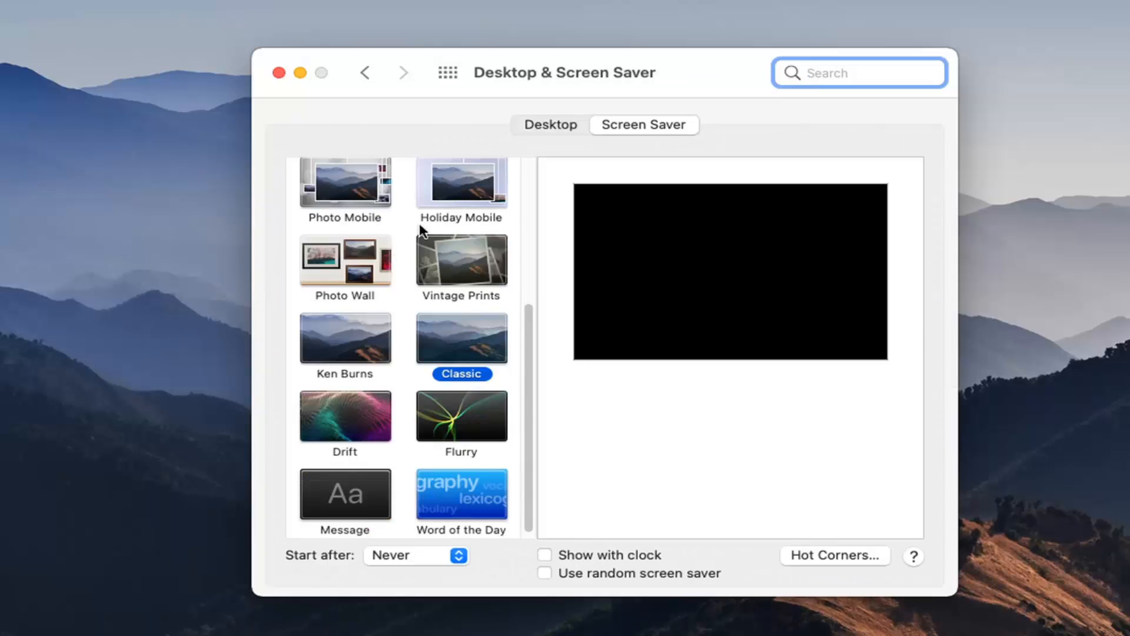
click(549, 124)
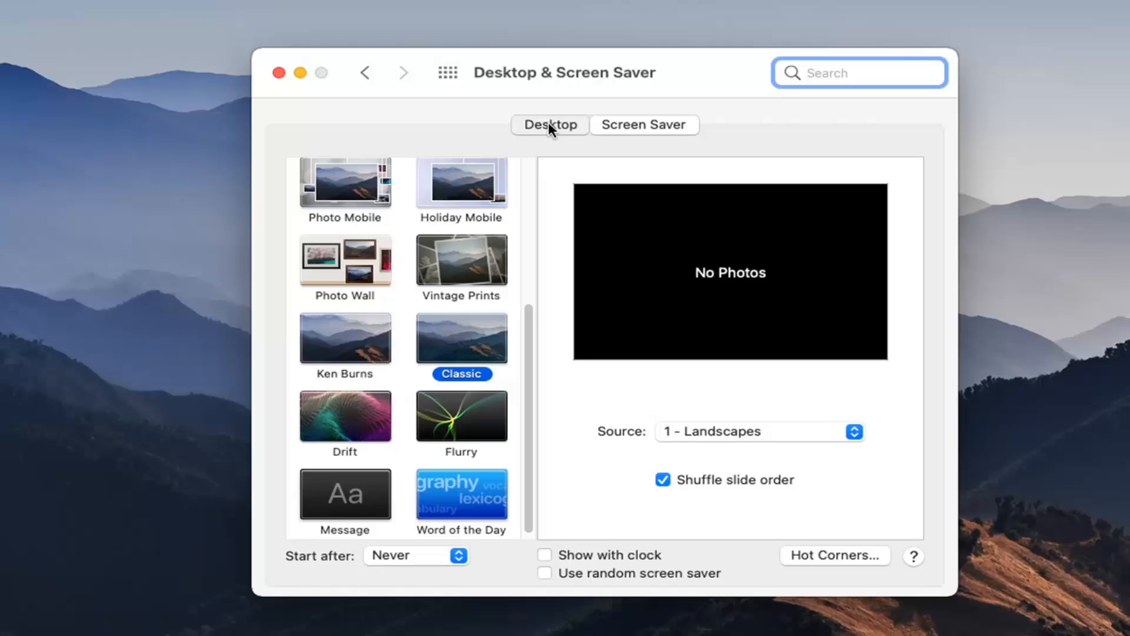
click(549, 124)
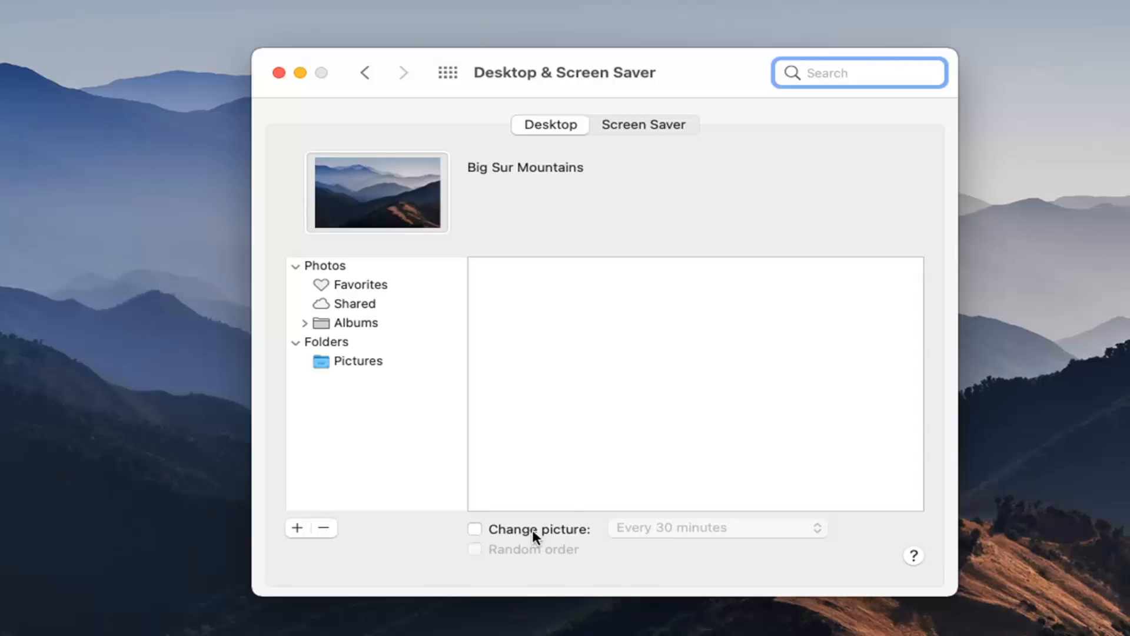
- Enable Change picture for Desktop Pictures, keeping the Every 30 minutes interval
click(475, 529)
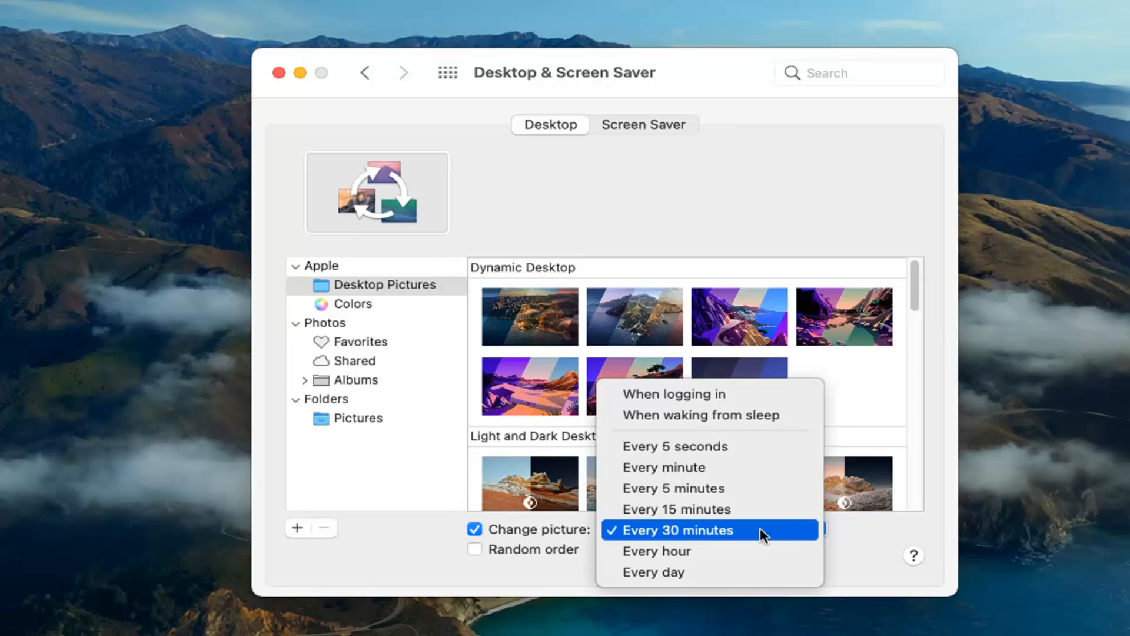
mouse_move(684, 452)
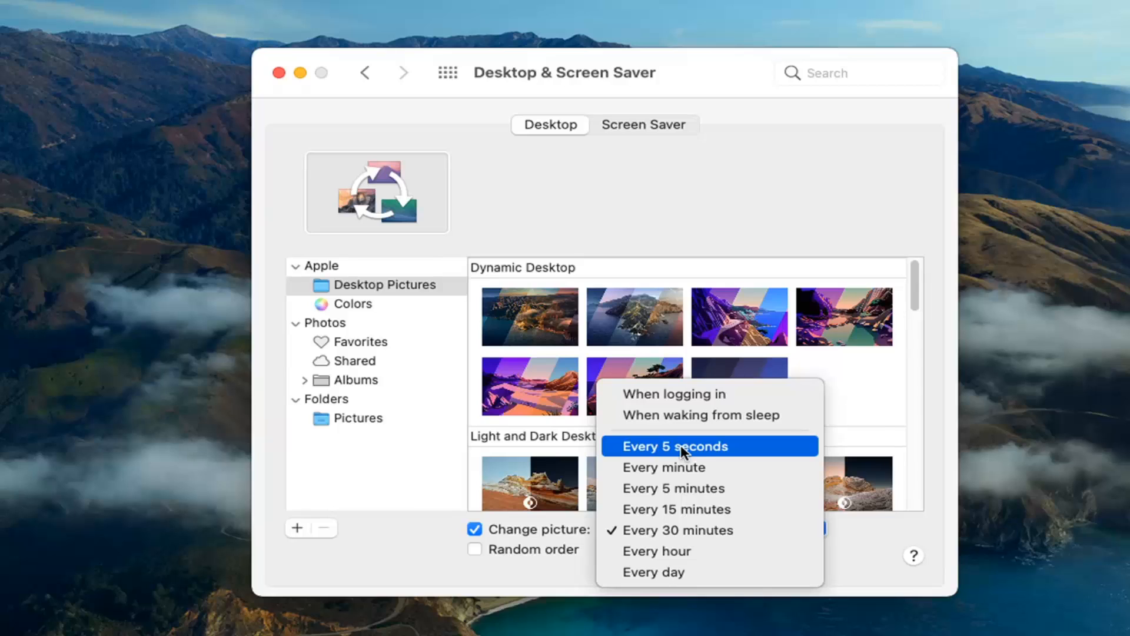
mouse_move(659, 508)
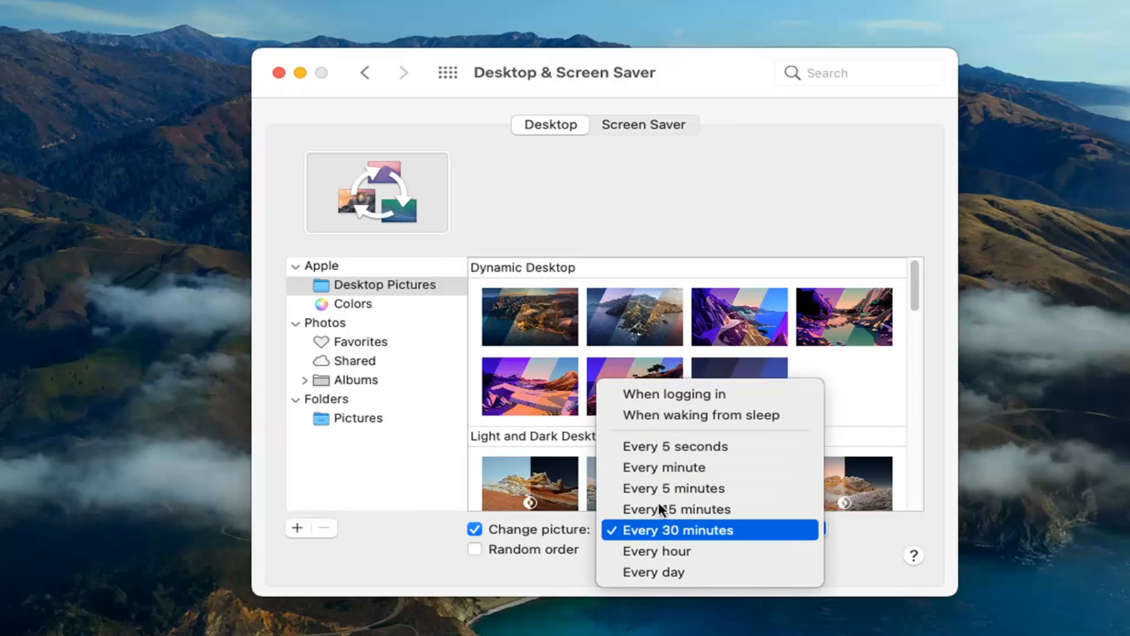
mouse_move(655, 551)
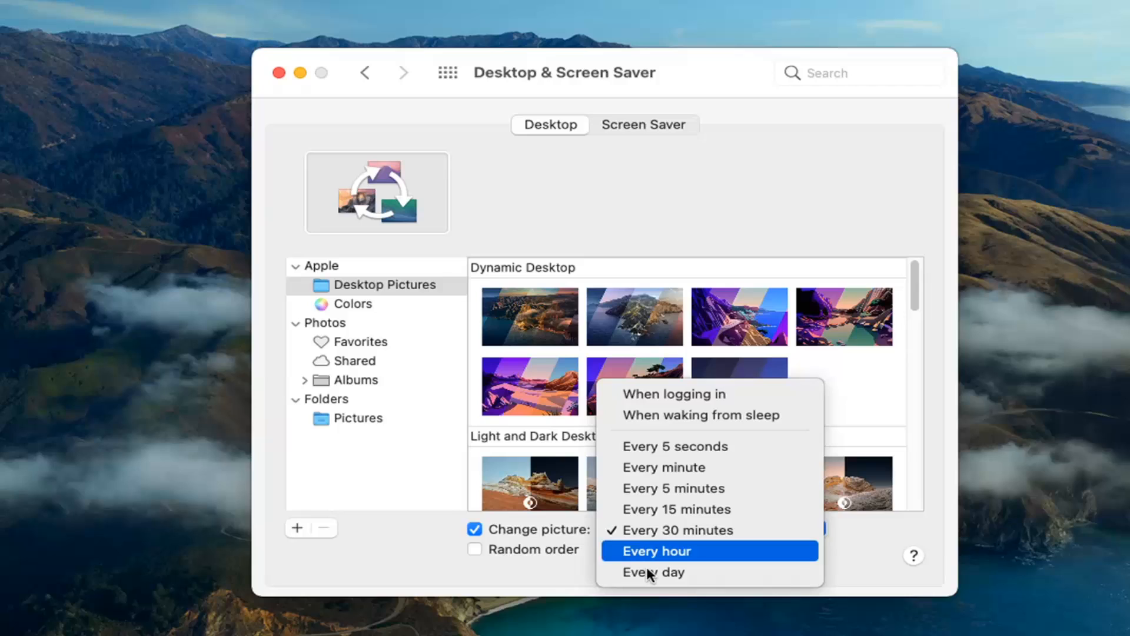
mouse_move(659, 415)
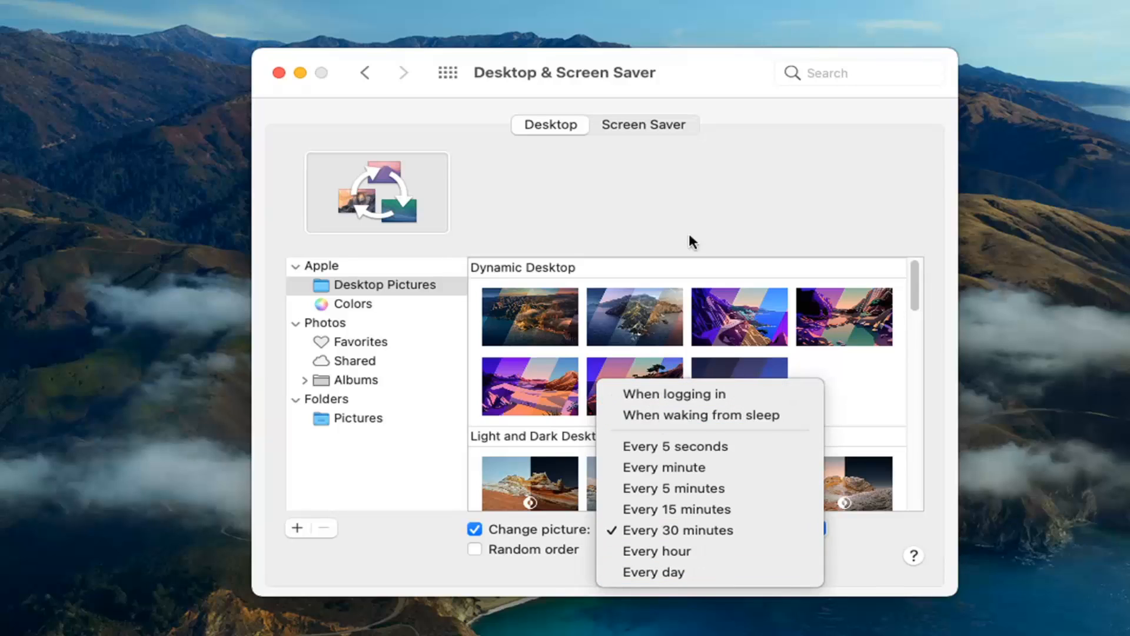
mouse_move(381, 457)
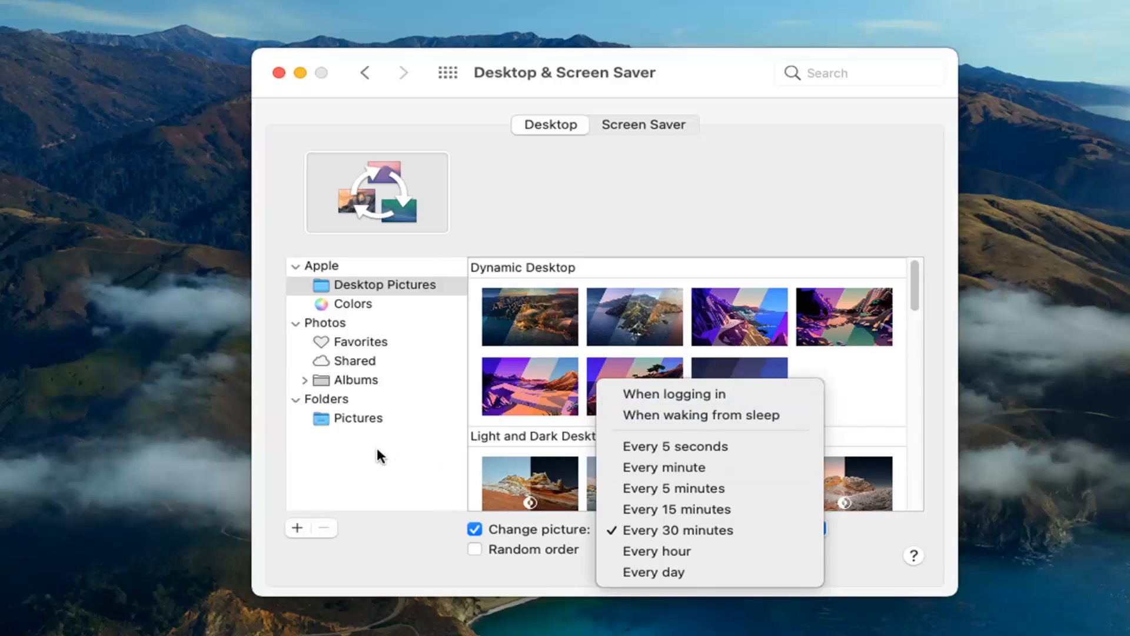
click(673, 530)
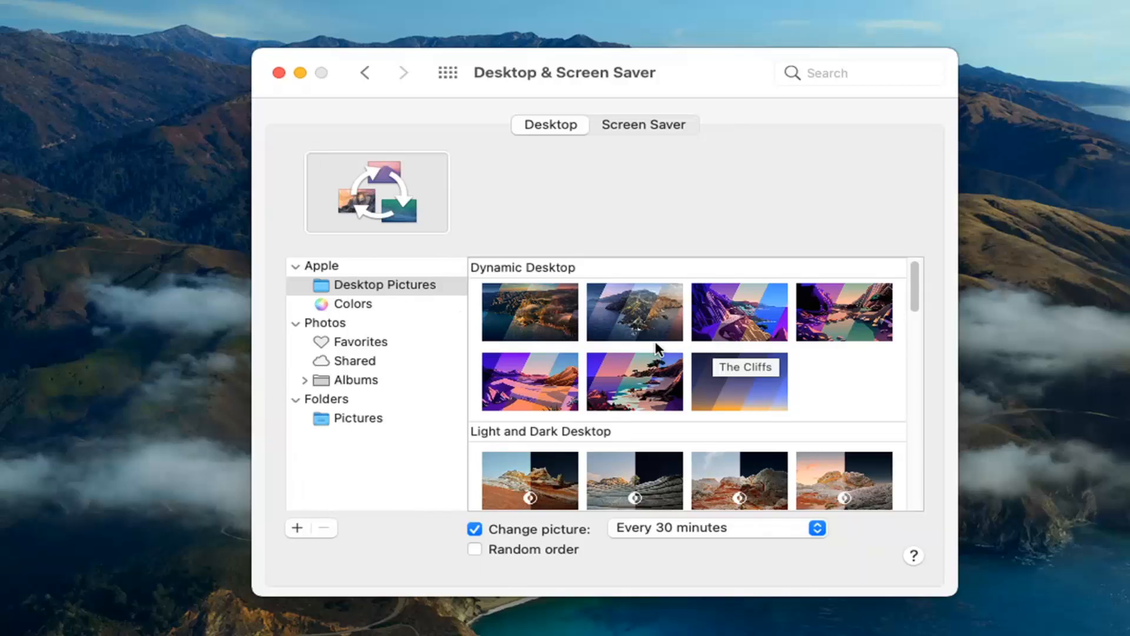
scroll(down, 3)
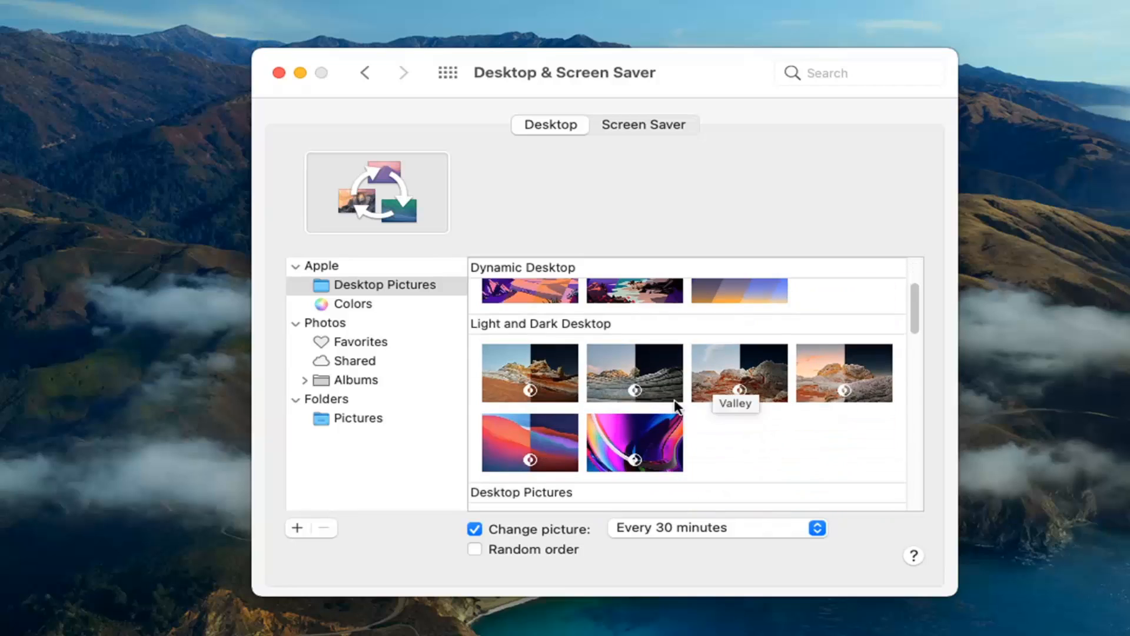
mouse_move(570, 334)
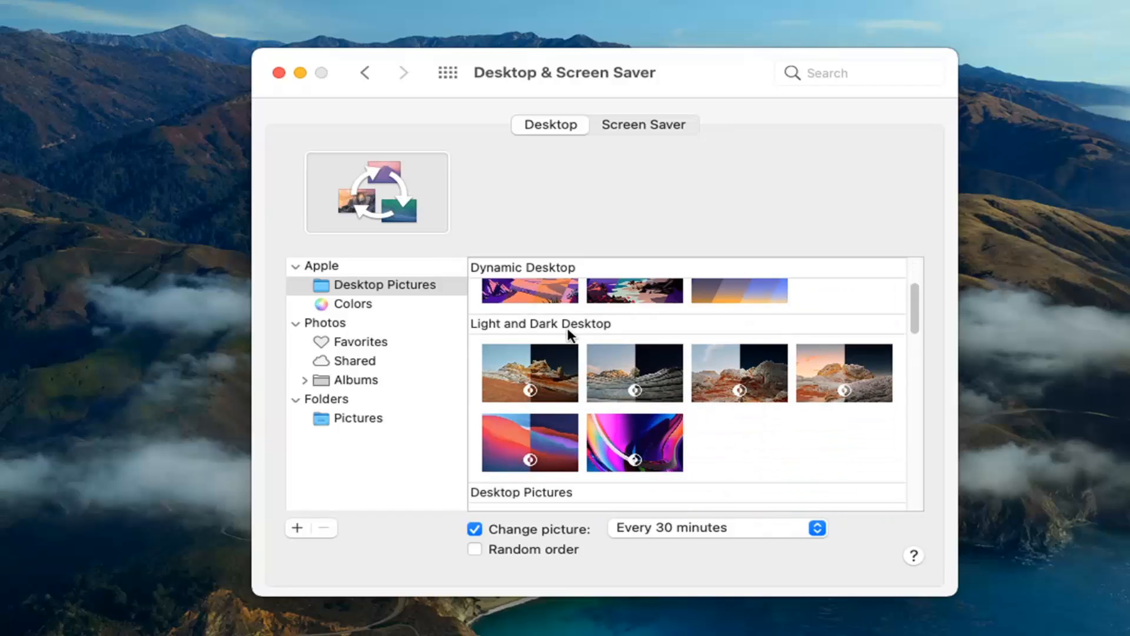
scroll(down, 3)
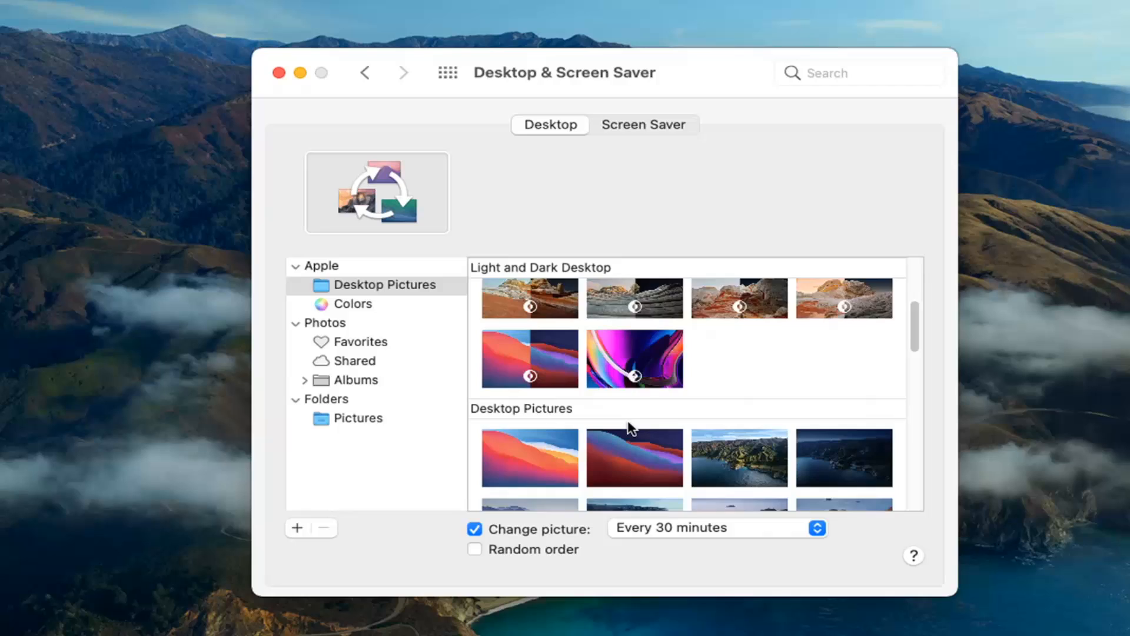
click(529, 377)
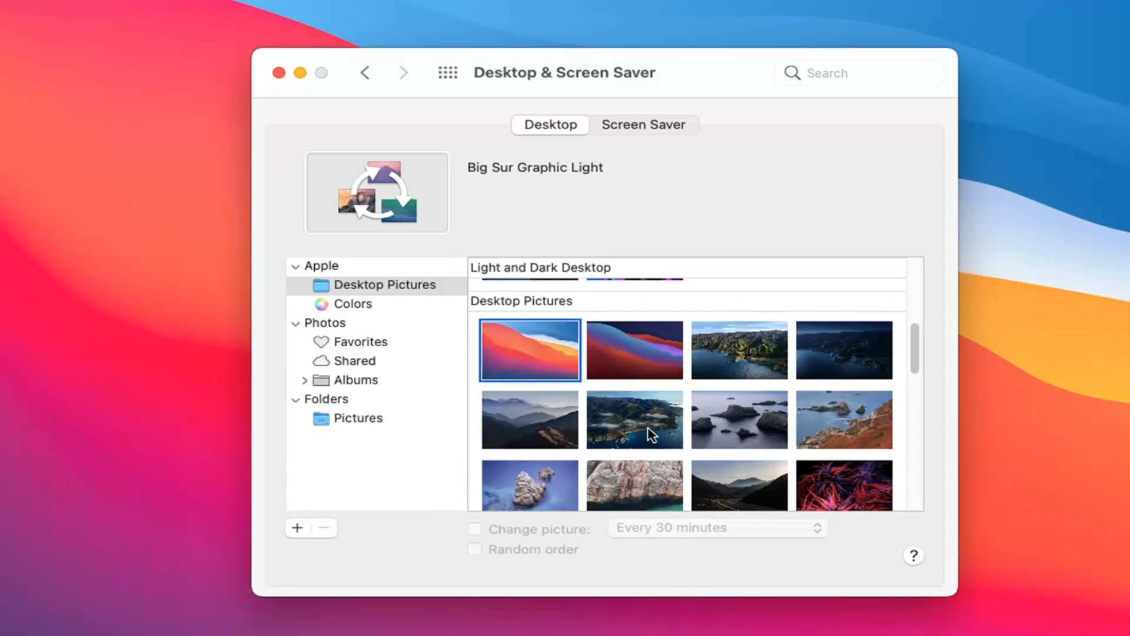
scroll(down, 3)
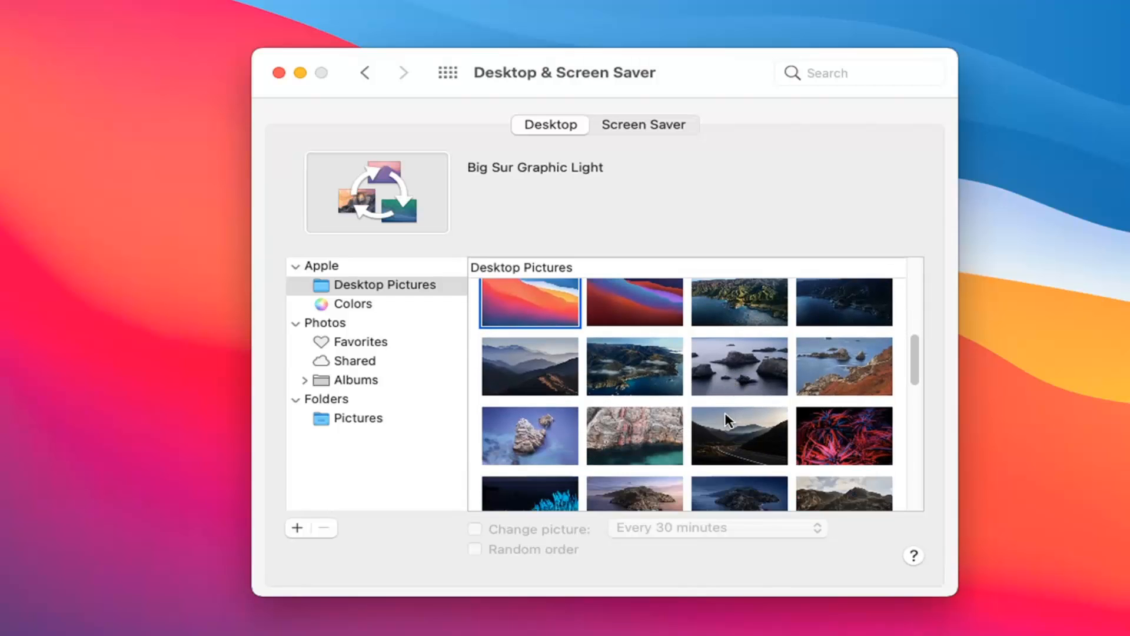
scroll(down, 3)
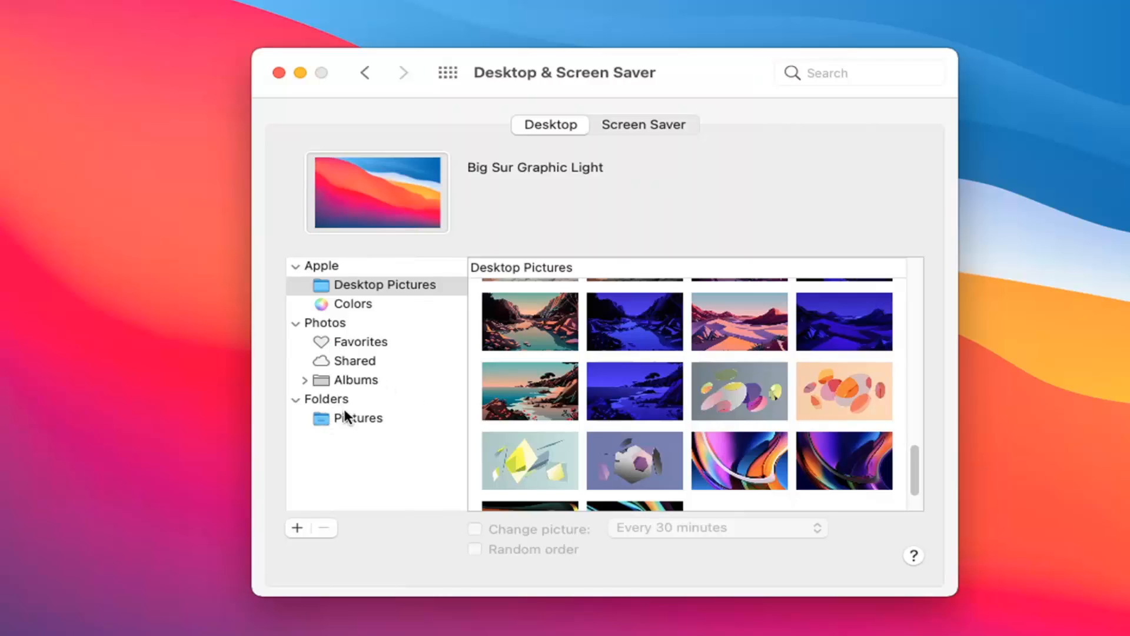
click(356, 418)
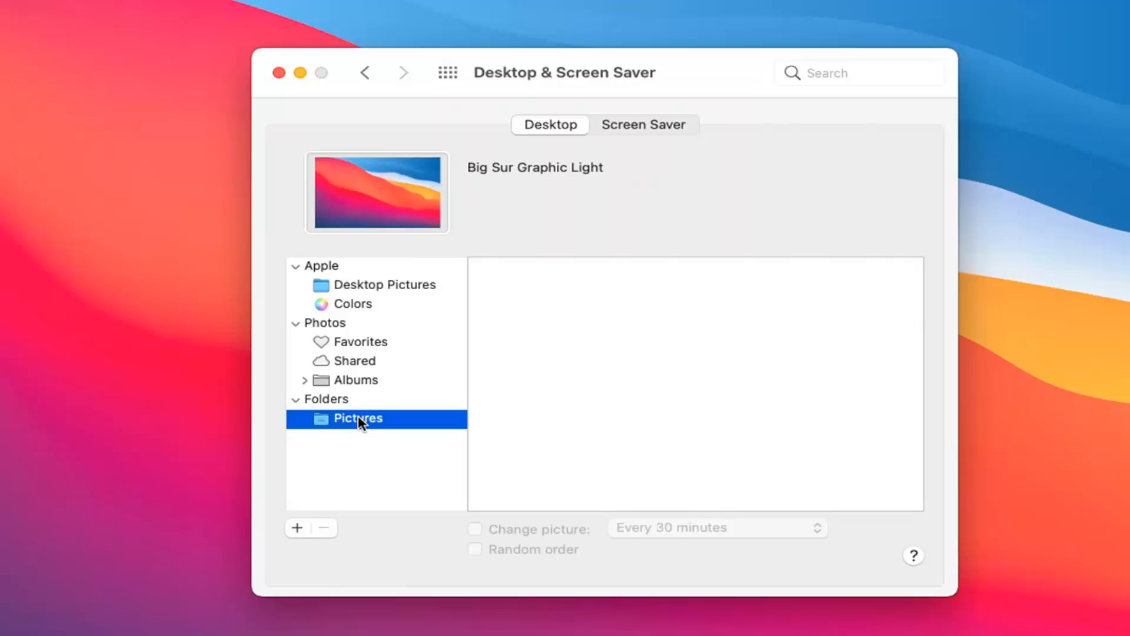
mouse_move(636, 439)
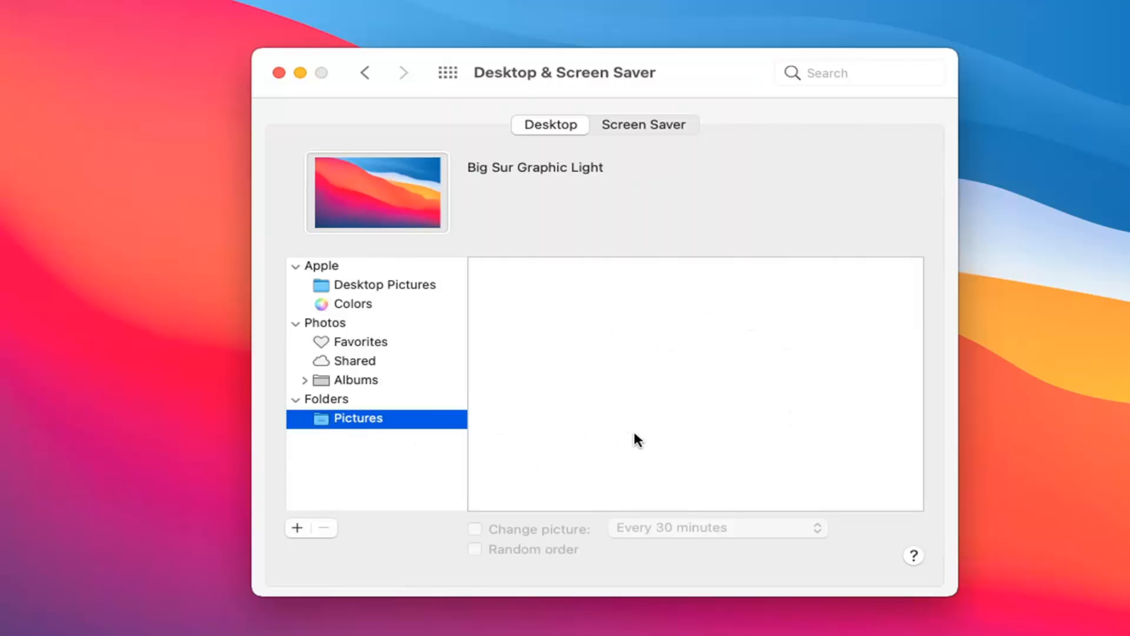
mouse_move(299, 489)
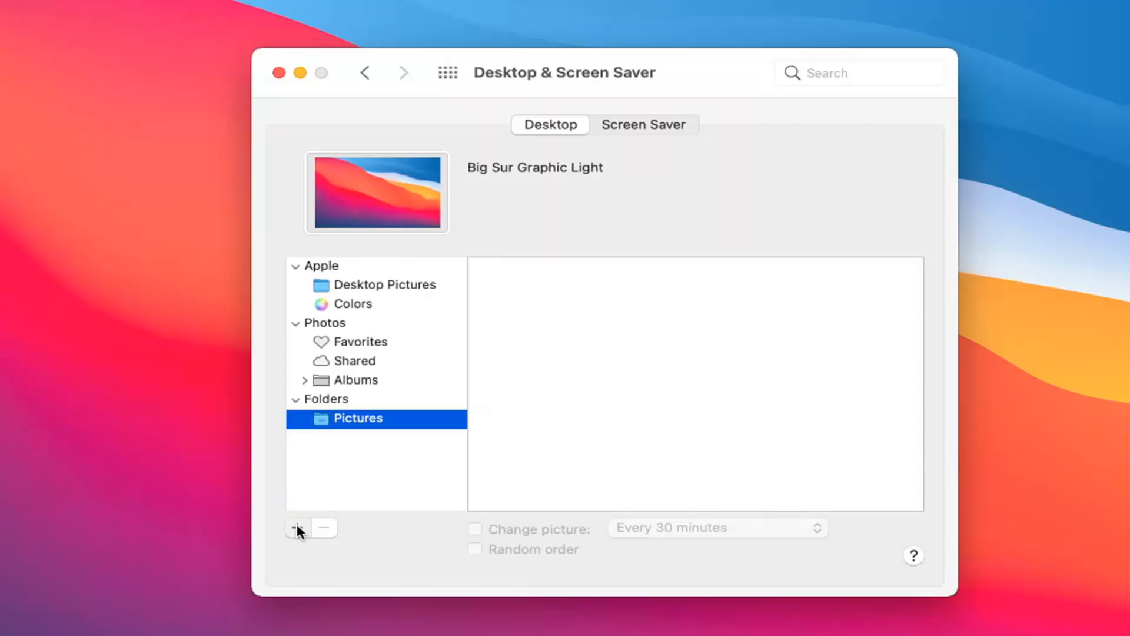
click(296, 527)
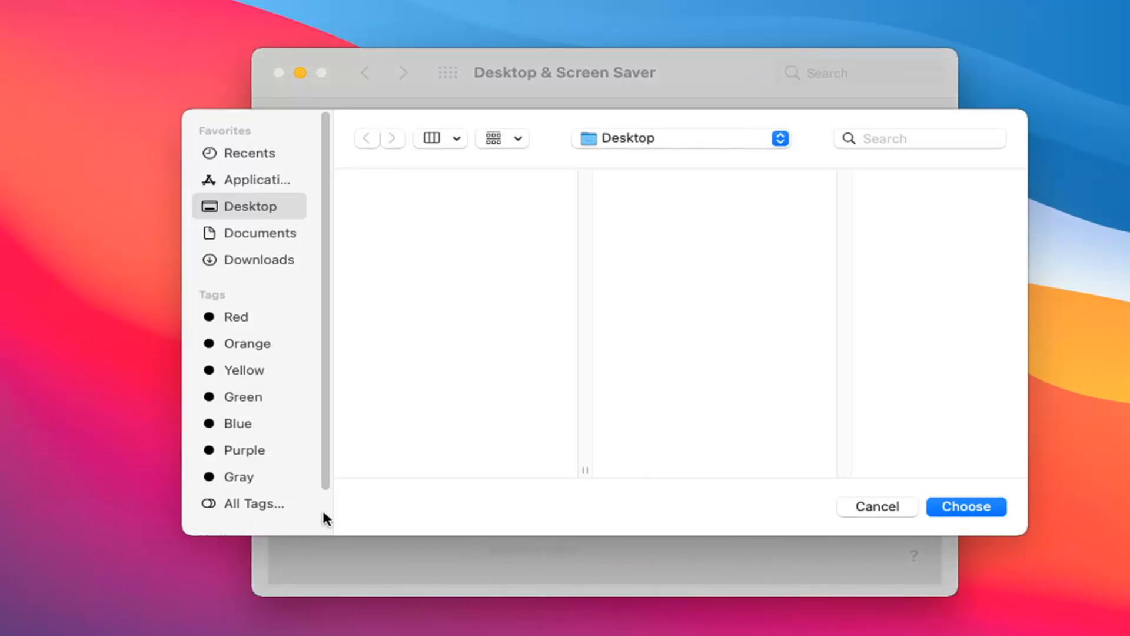
mouse_move(789, 302)
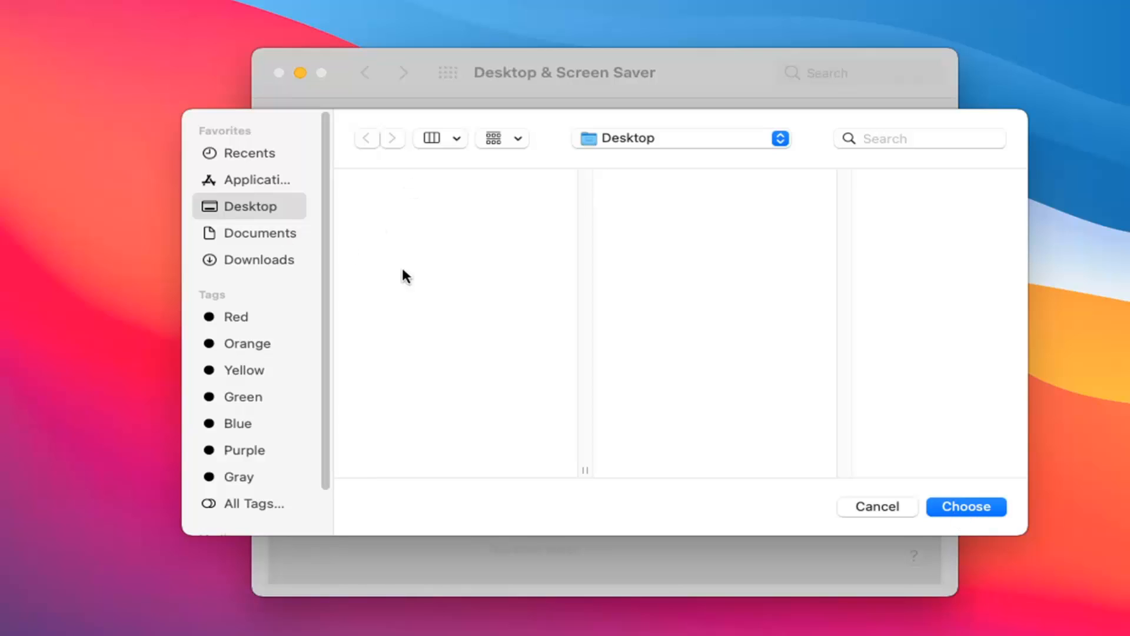
mouse_move(951, 593)
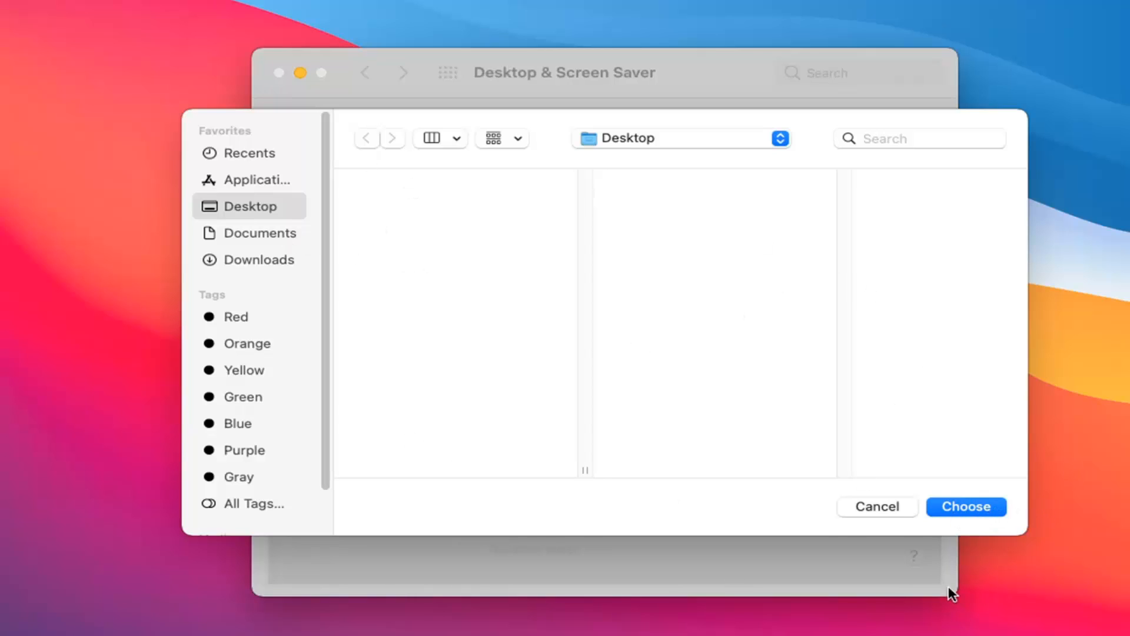
mouse_move(463, 264)
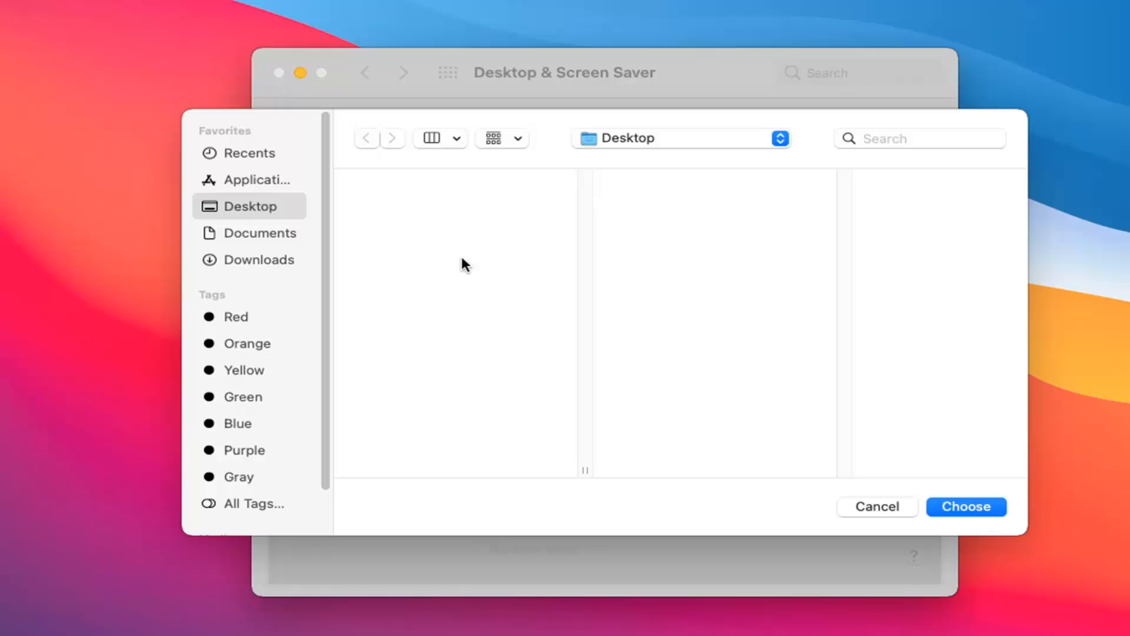
mouse_move(452, 351)
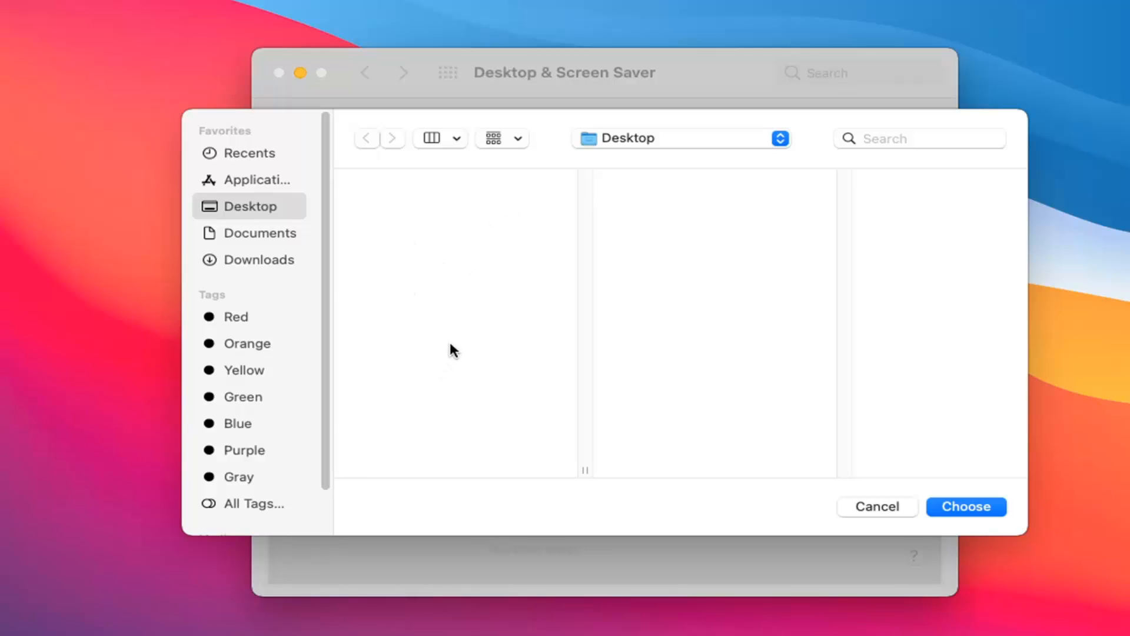
mouse_move(513, 352)
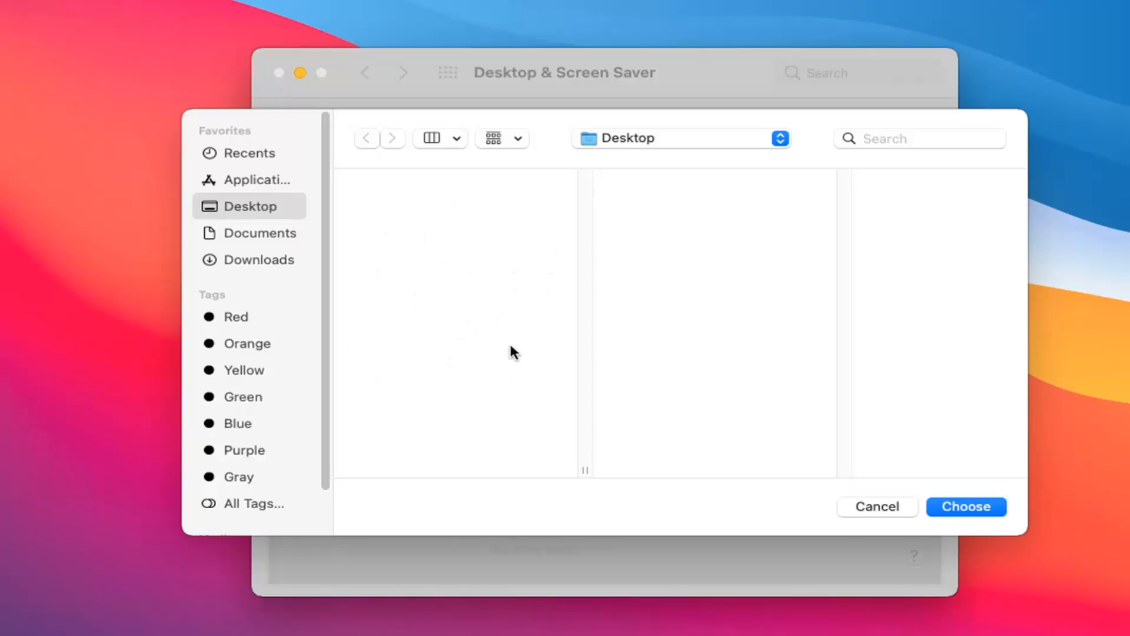
mouse_move(662, 454)
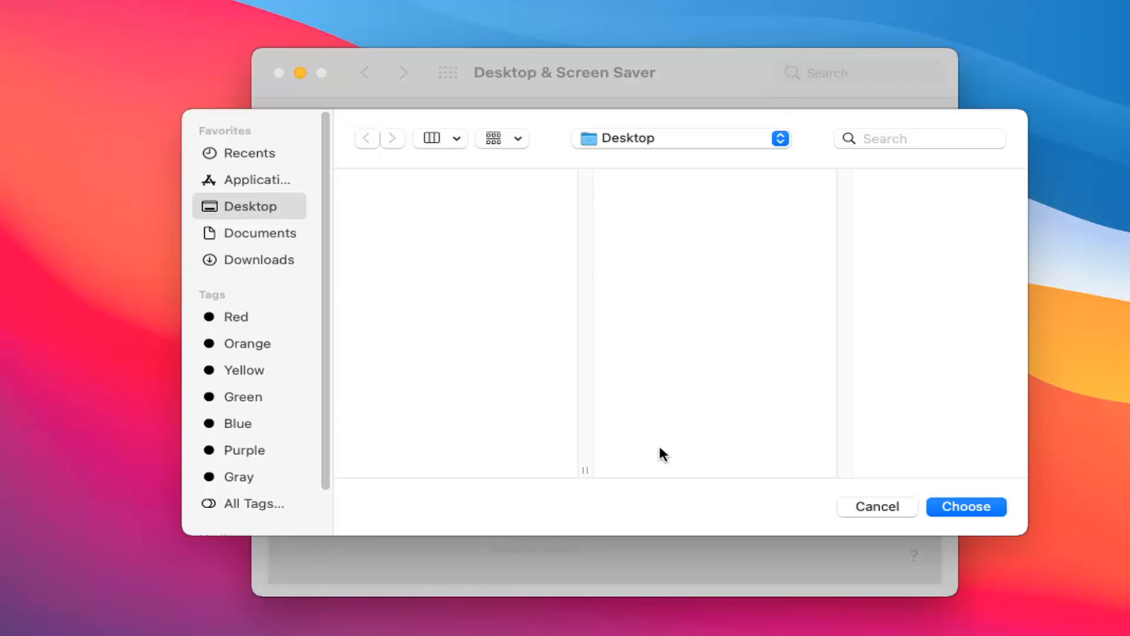
mouse_move(315, 526)
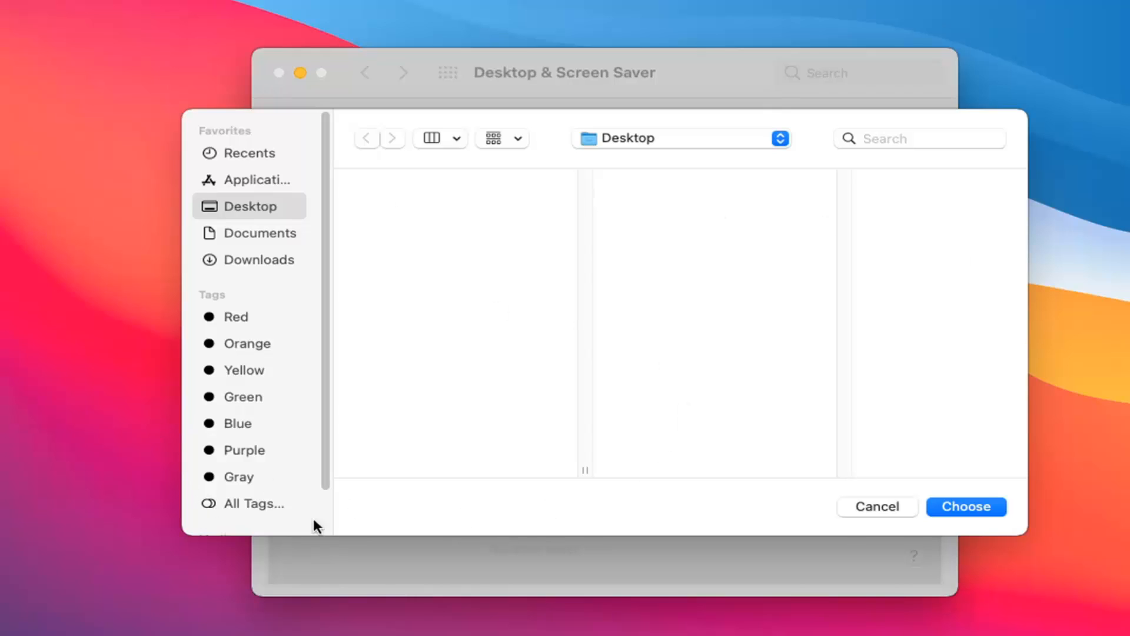
mouse_move(309, 126)
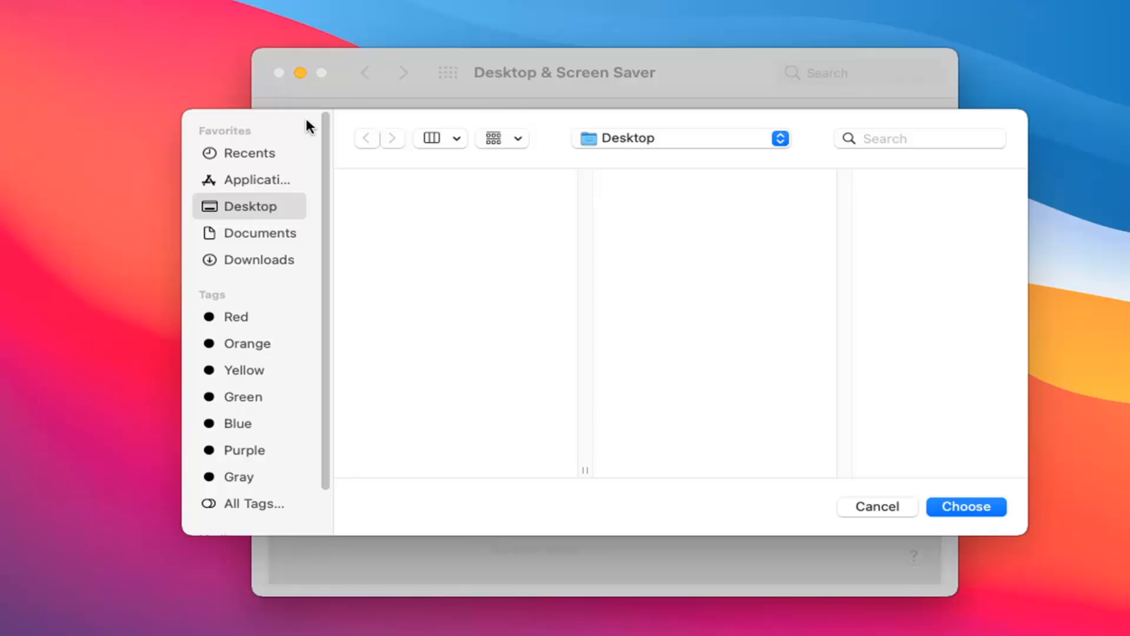
mouse_move(863, 515)
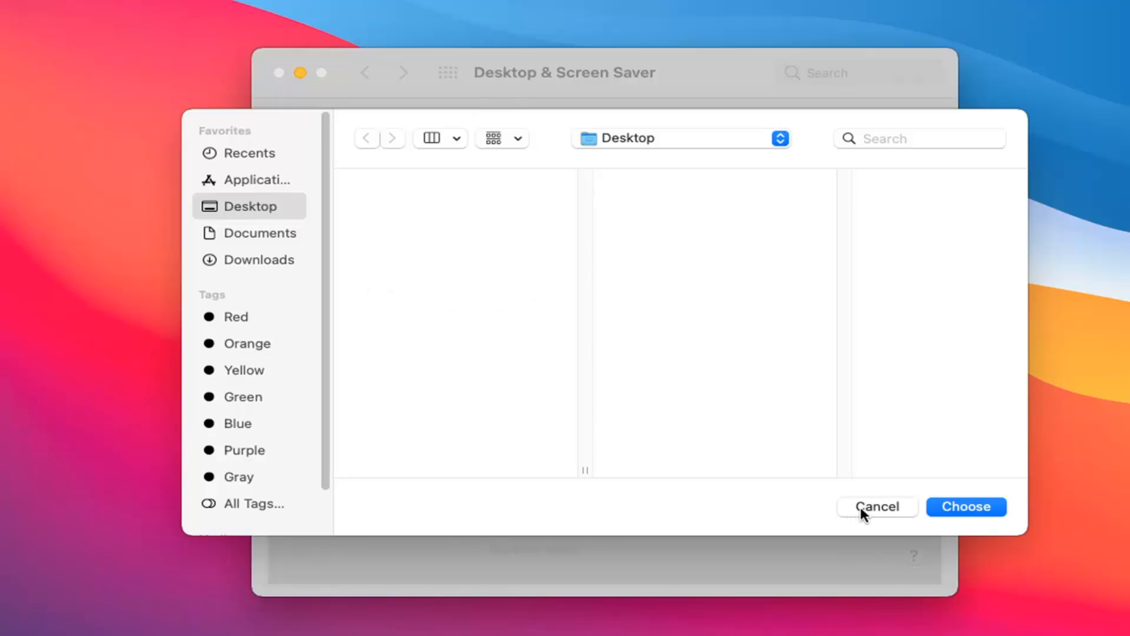
click(877, 506)
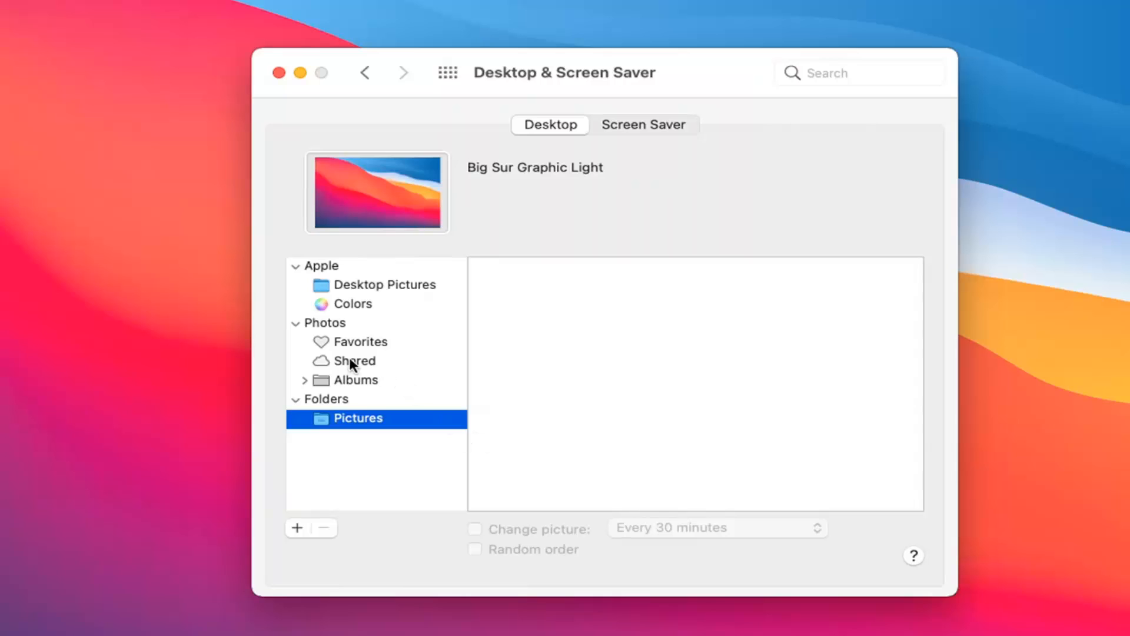
- Select Photos Favorites as the source, then close the Desktop & Screen Saver window
click(363, 341)
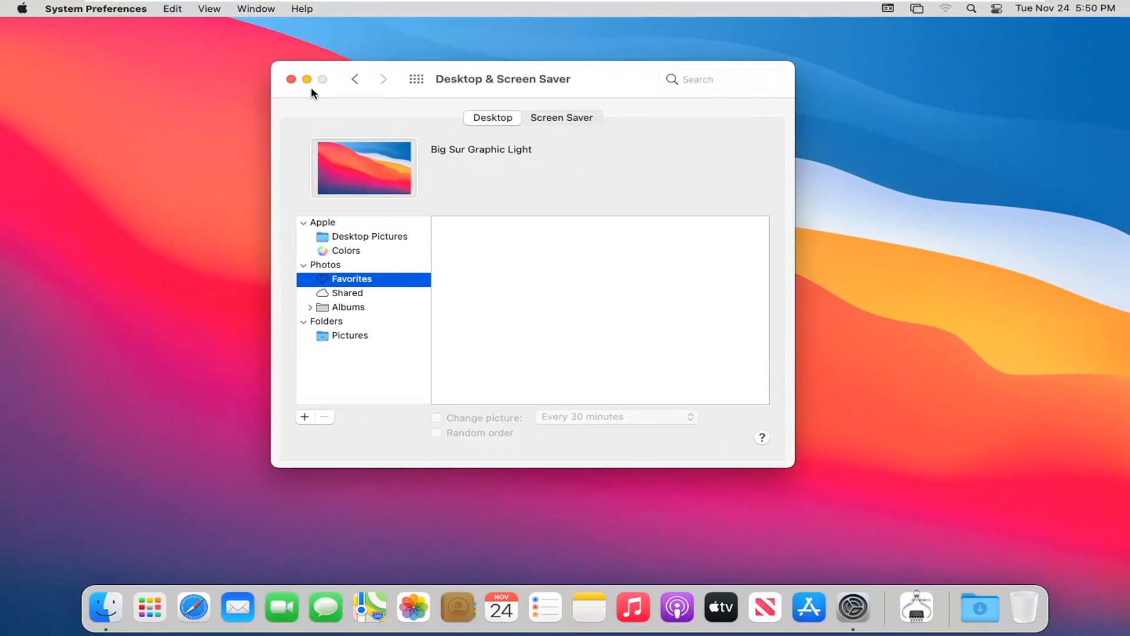
mouse_move(291, 79)
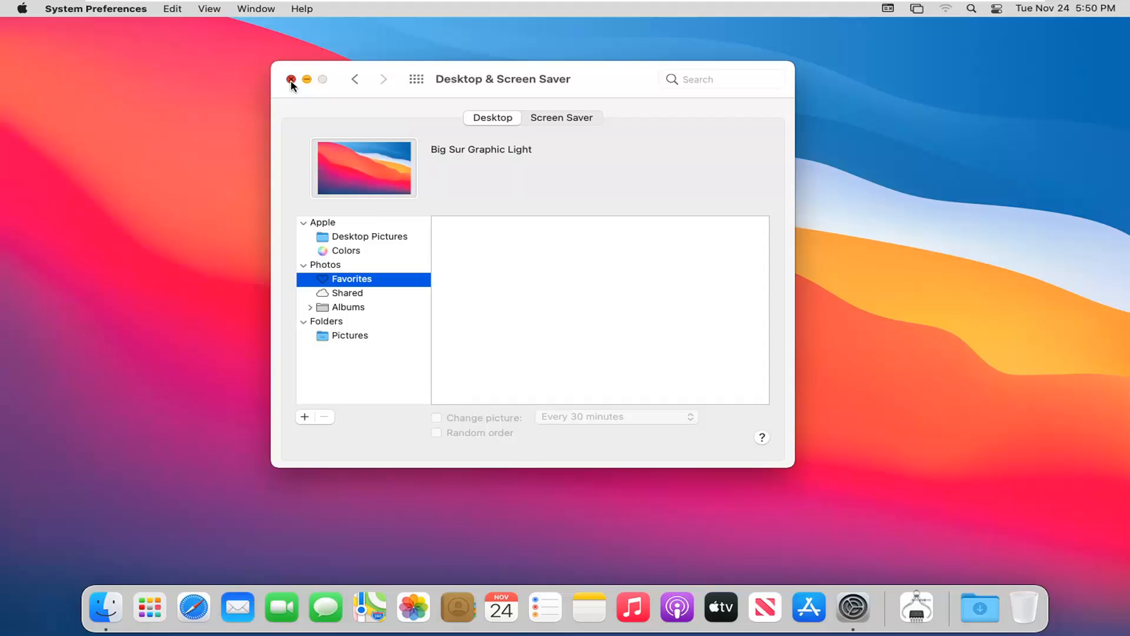
click(291, 79)
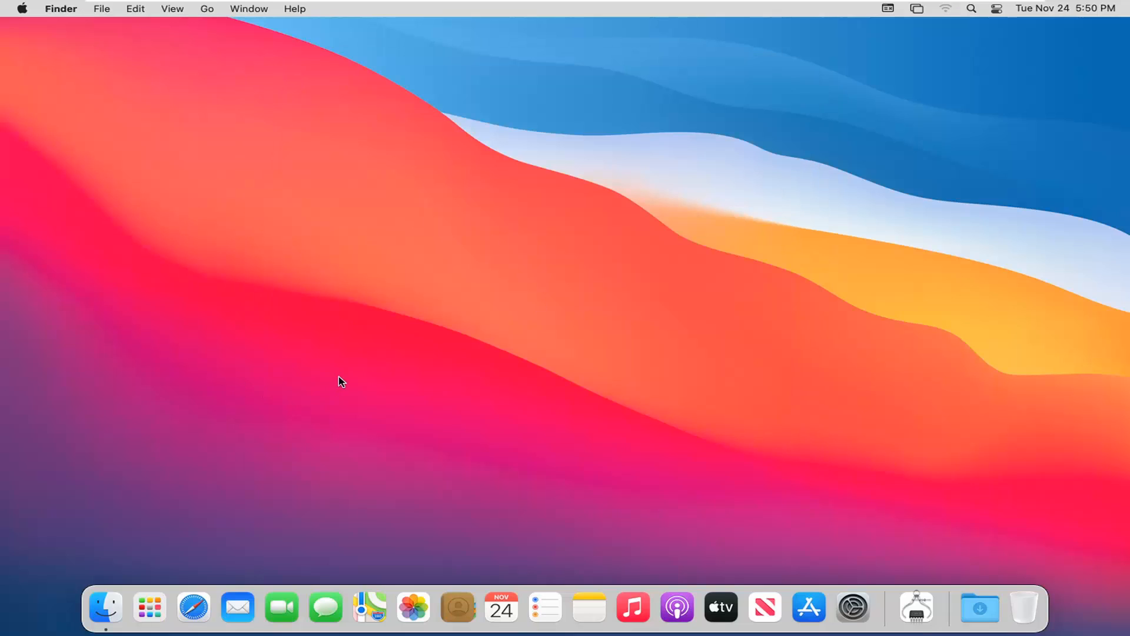